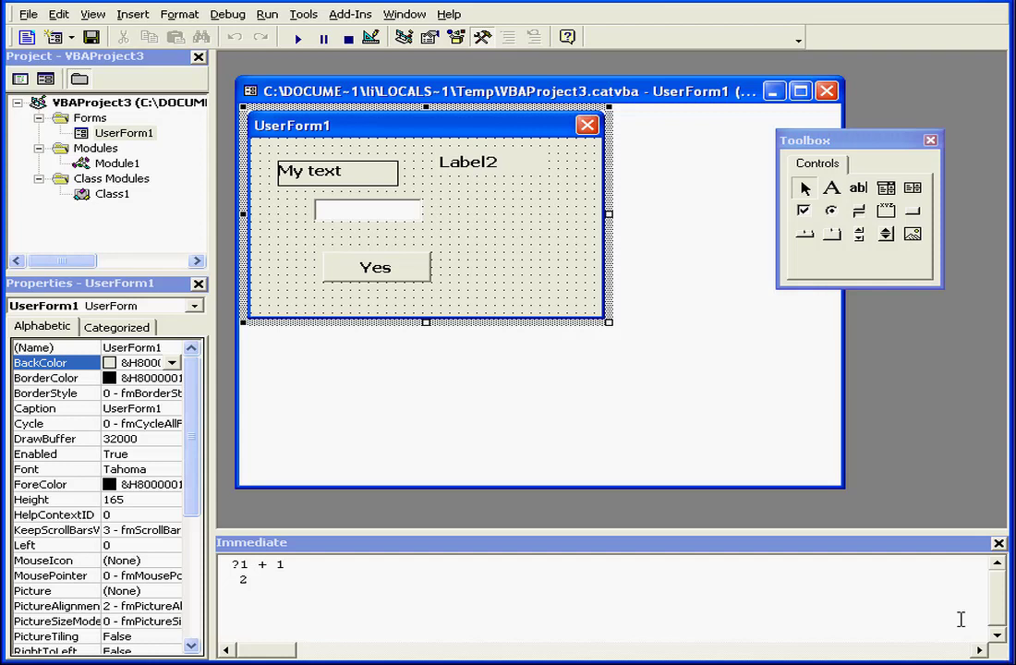
pyautogui.moveTo(534, 380)
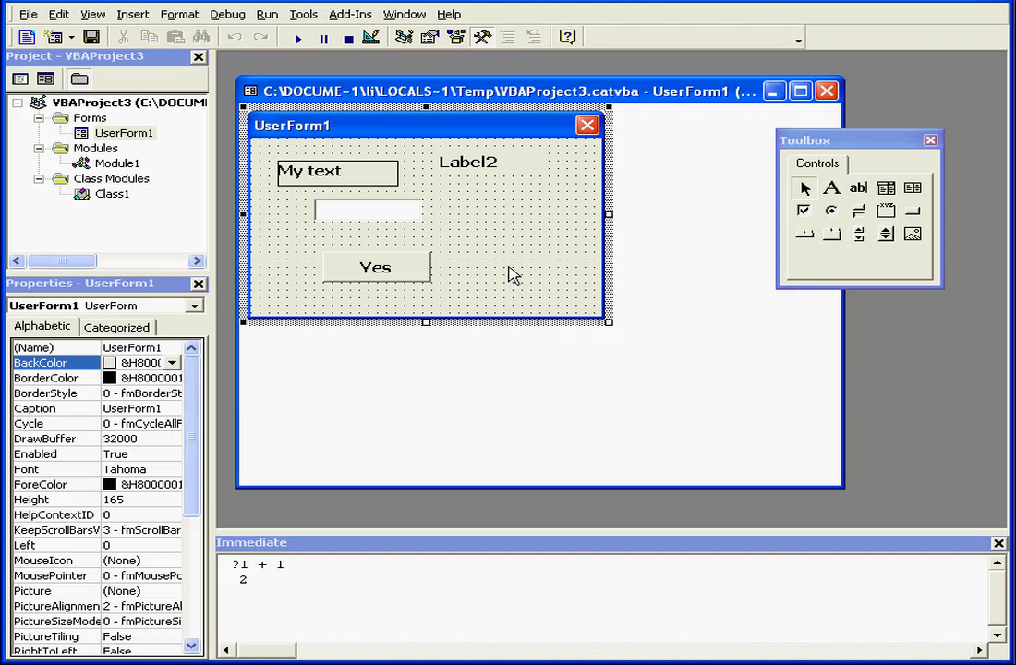
pyautogui.moveTo(476, 233)
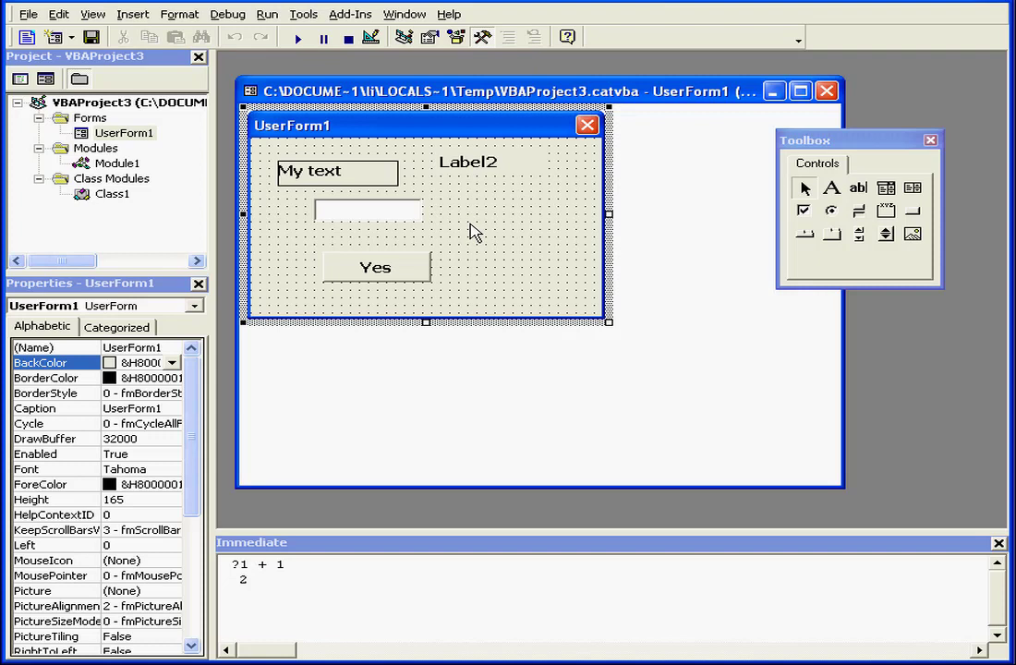
pyautogui.moveTo(376, 269)
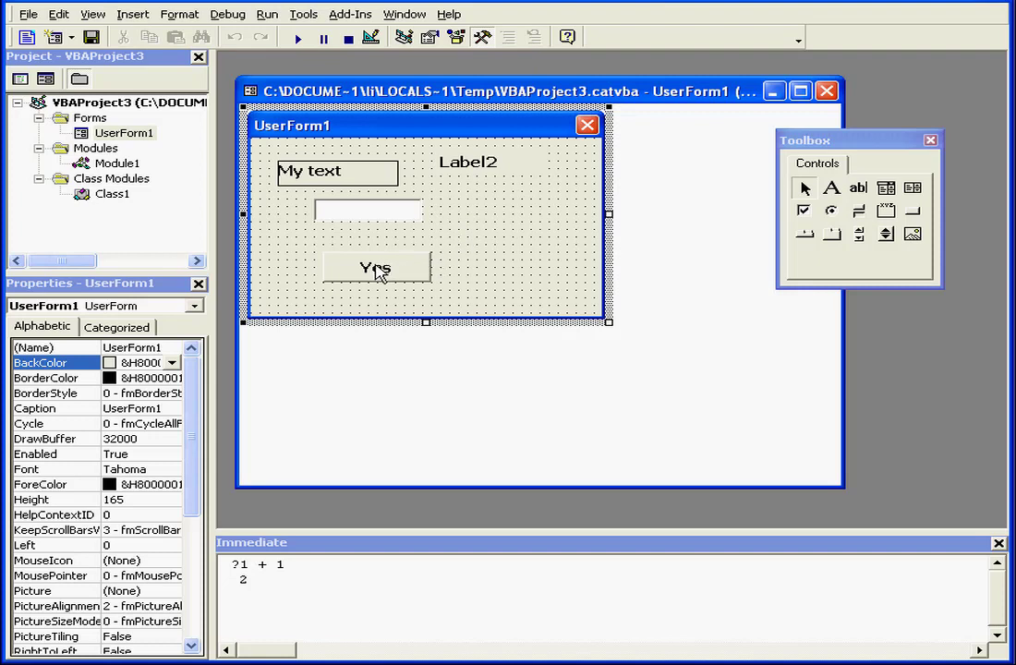
# Bring up UserForm1's code from the Yes button and strip it down to the empty btnYes_Click procedure.
pyautogui.doubleClick(375, 268)
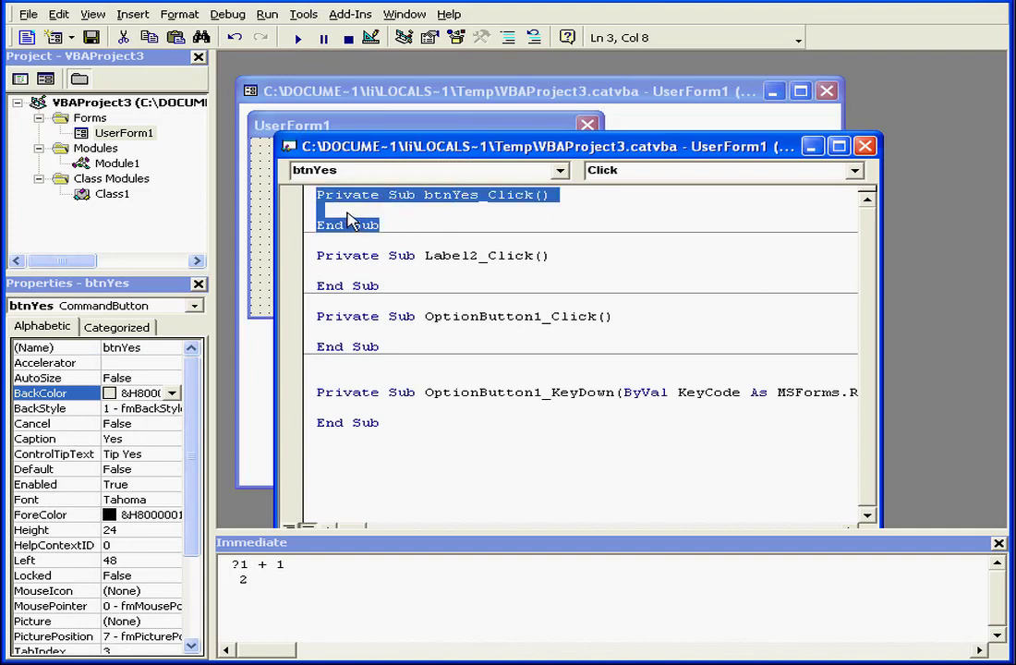
pyautogui.moveTo(358, 215)
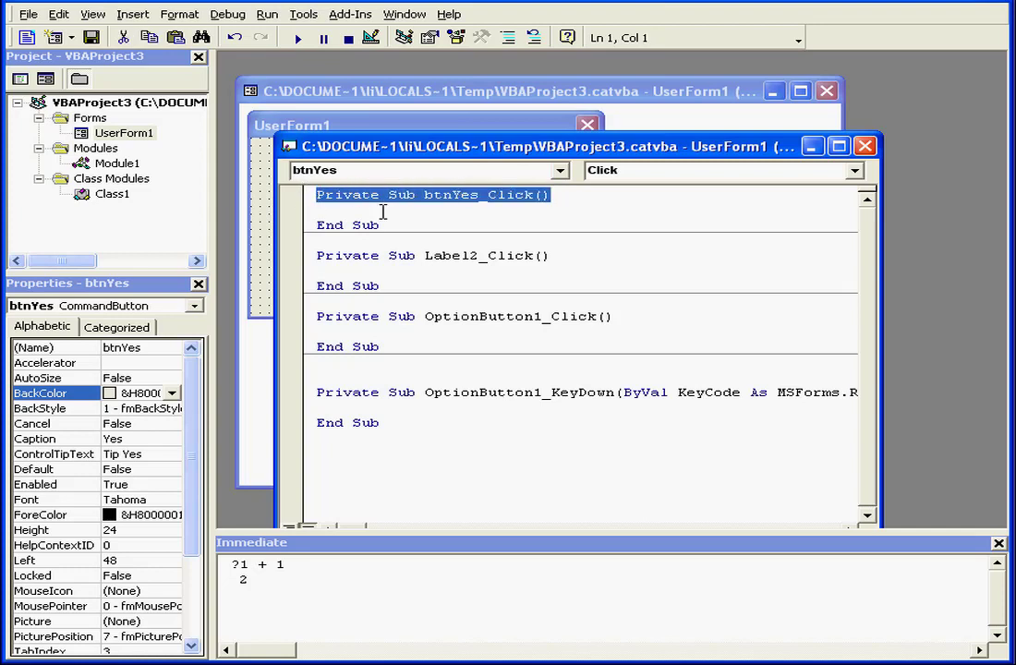
pyautogui.click(347, 225)
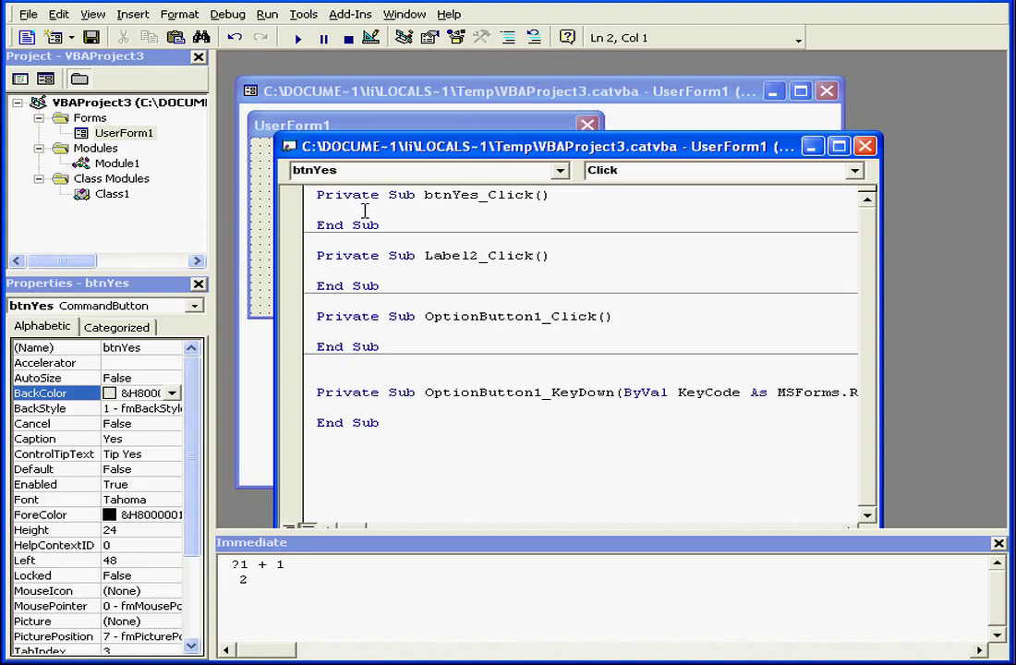
pyautogui.click(388, 225)
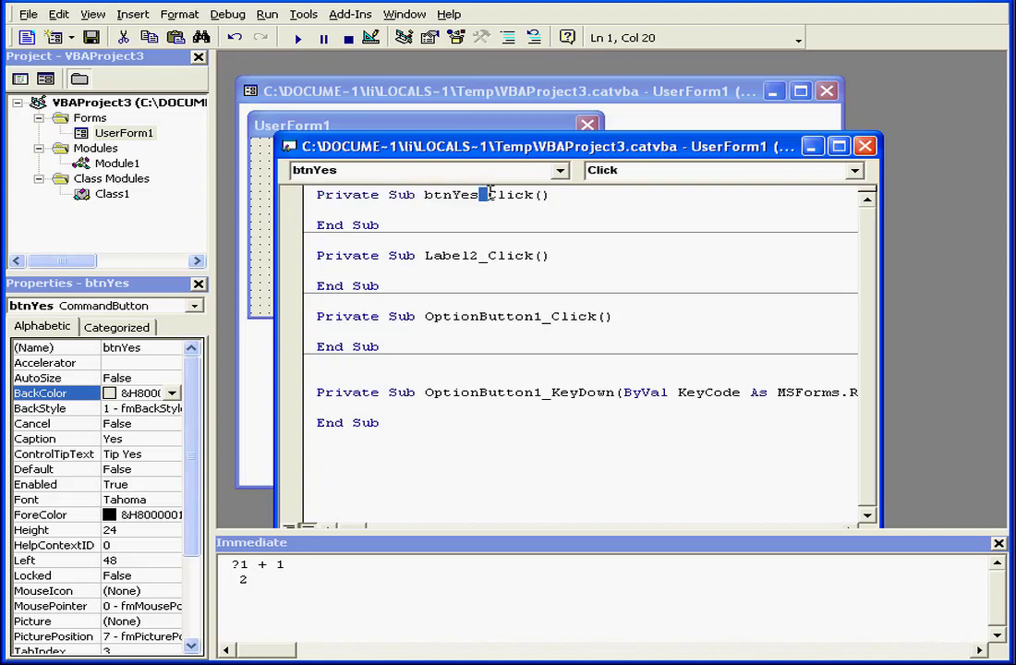
pyautogui.doubleClick(508, 196)
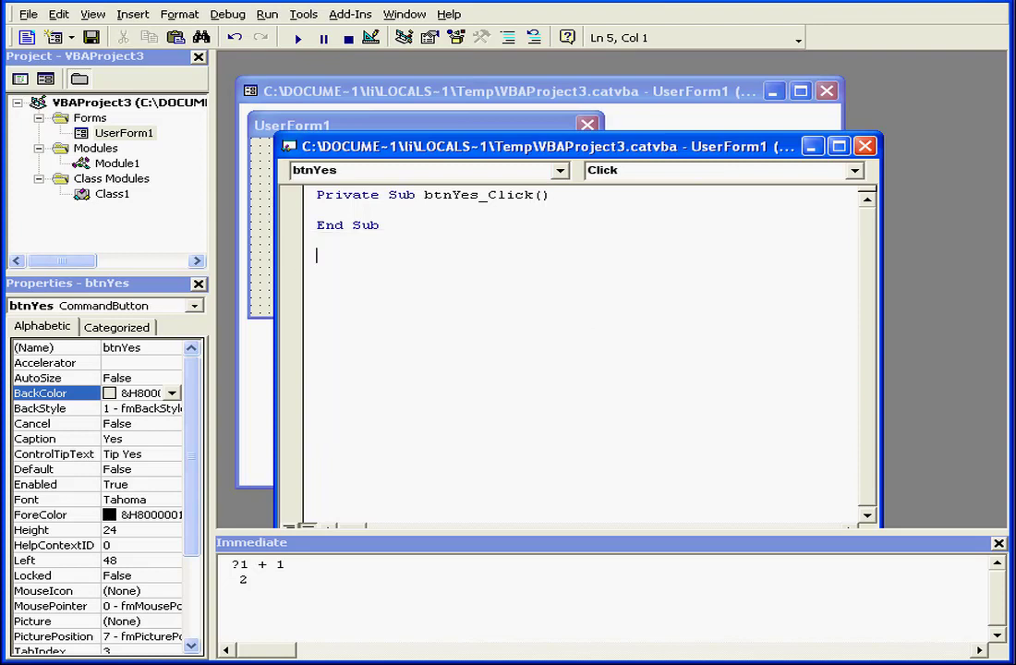
# Add an empty btnYes_MouseDown procedure via the Object and Procedure dropdowns, then return to the controls list for Label2.
pyautogui.click(558, 170)
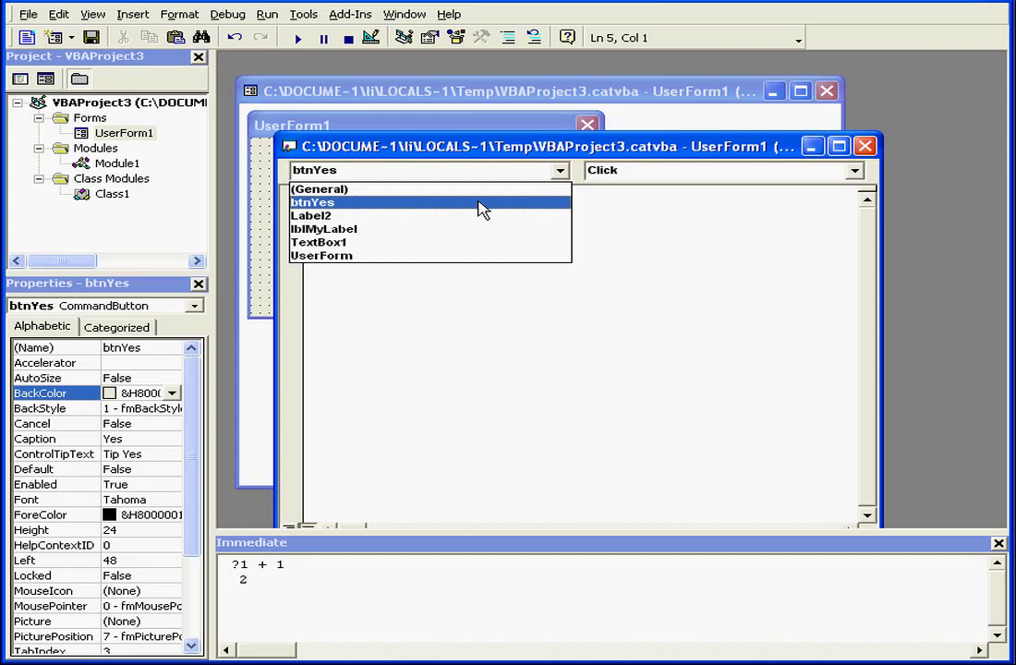
pyautogui.click(312, 201)
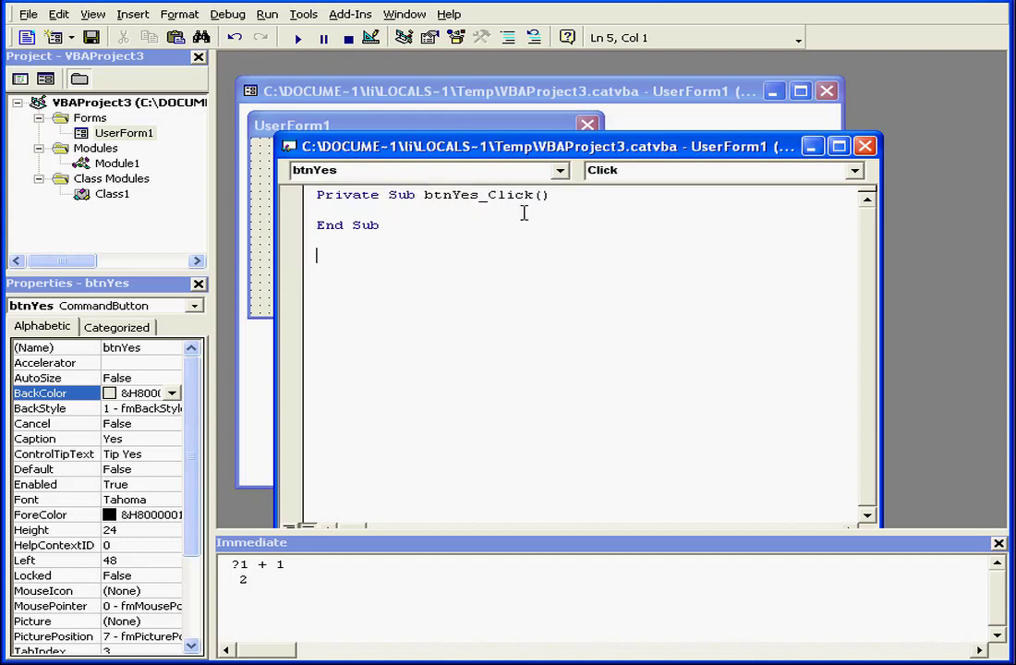
pyautogui.click(853, 169)
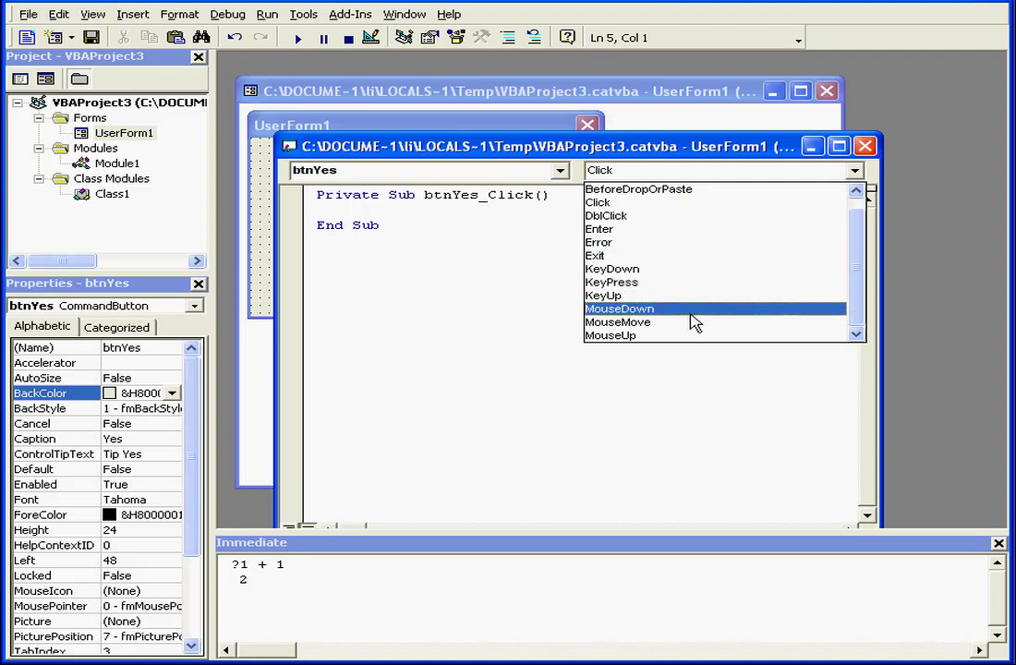
pyautogui.click(620, 309)
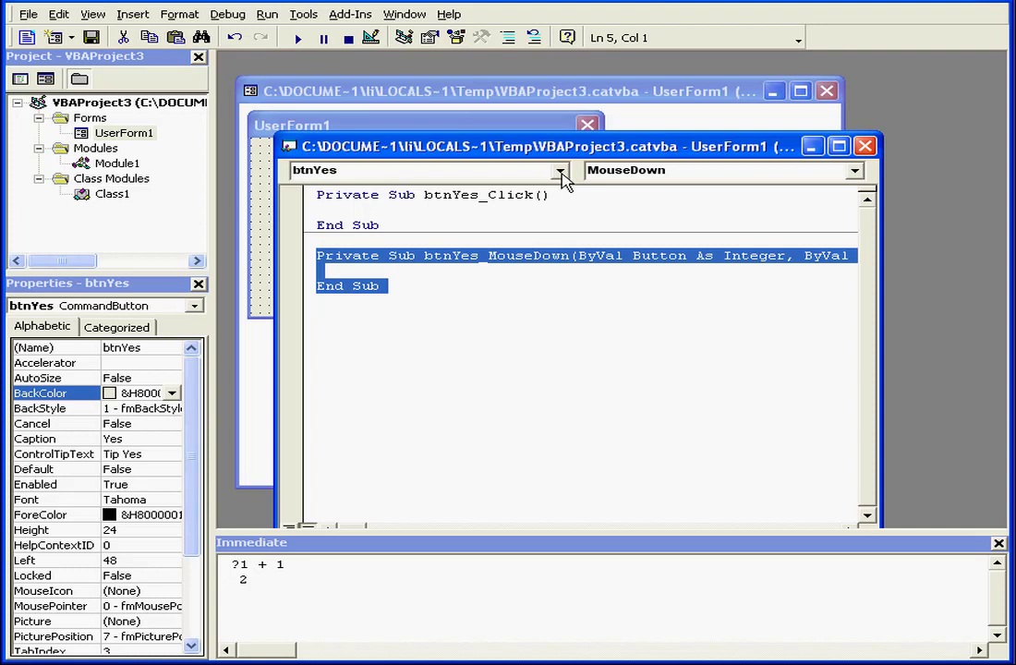
pyautogui.click(558, 170)
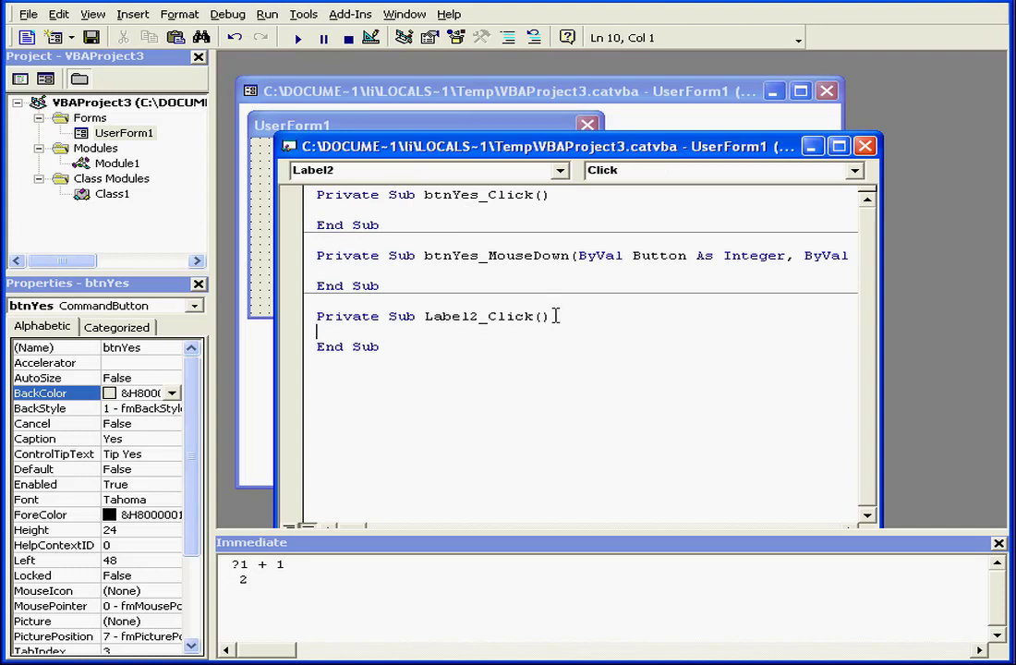
# Create an empty lblMyLabel_Click procedure from the My text label and select it in the code.
pyautogui.doubleClick(515, 316)
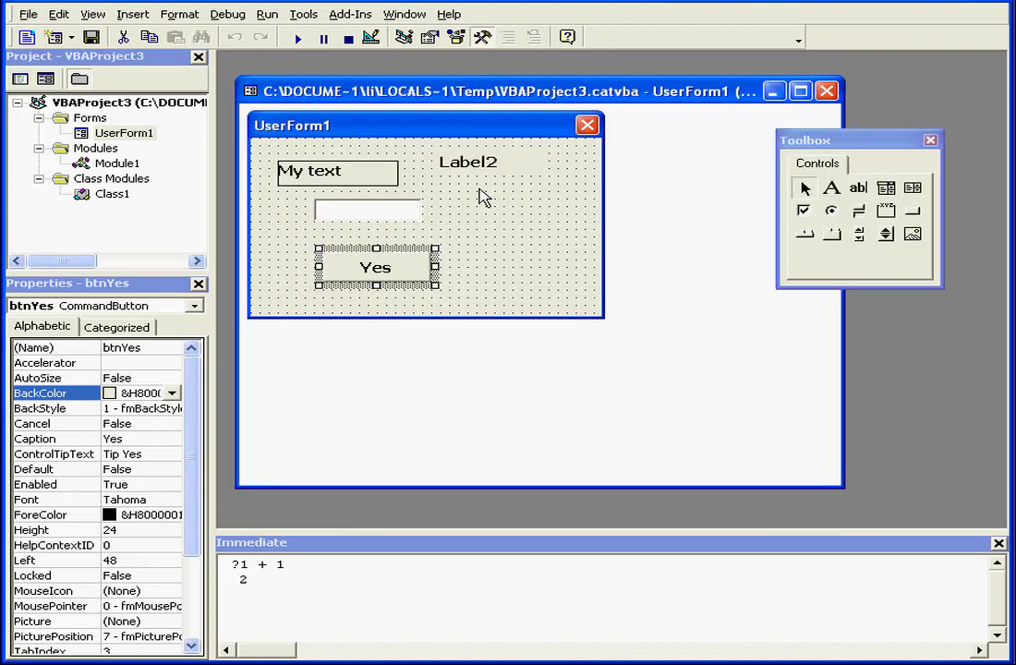
pyautogui.doubleClick(308, 174)
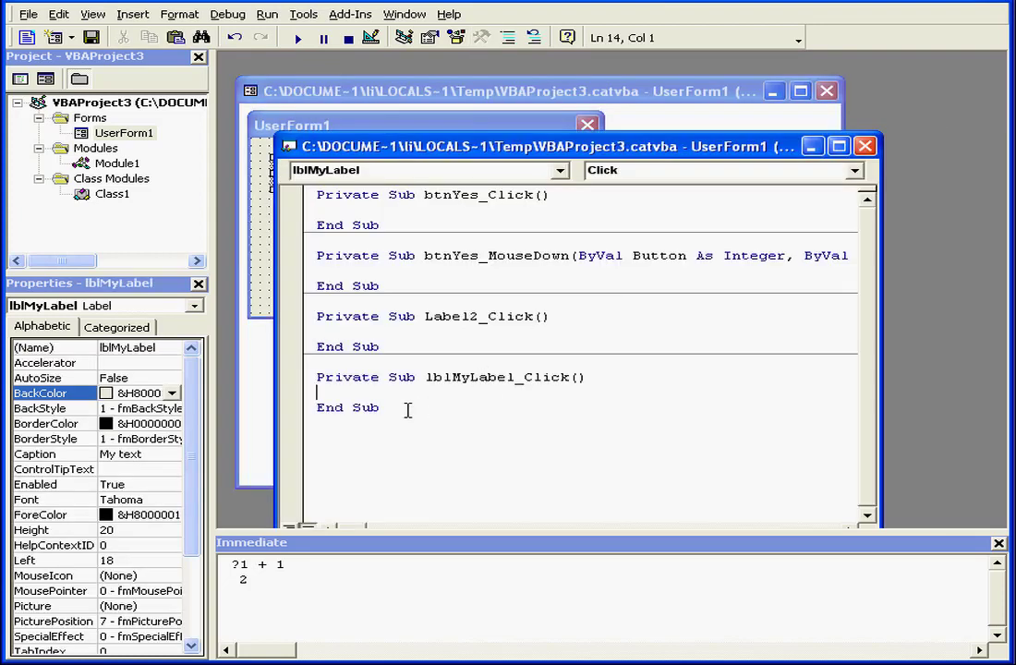
pyautogui.moveTo(318, 376); pyautogui.dragTo(379, 408)
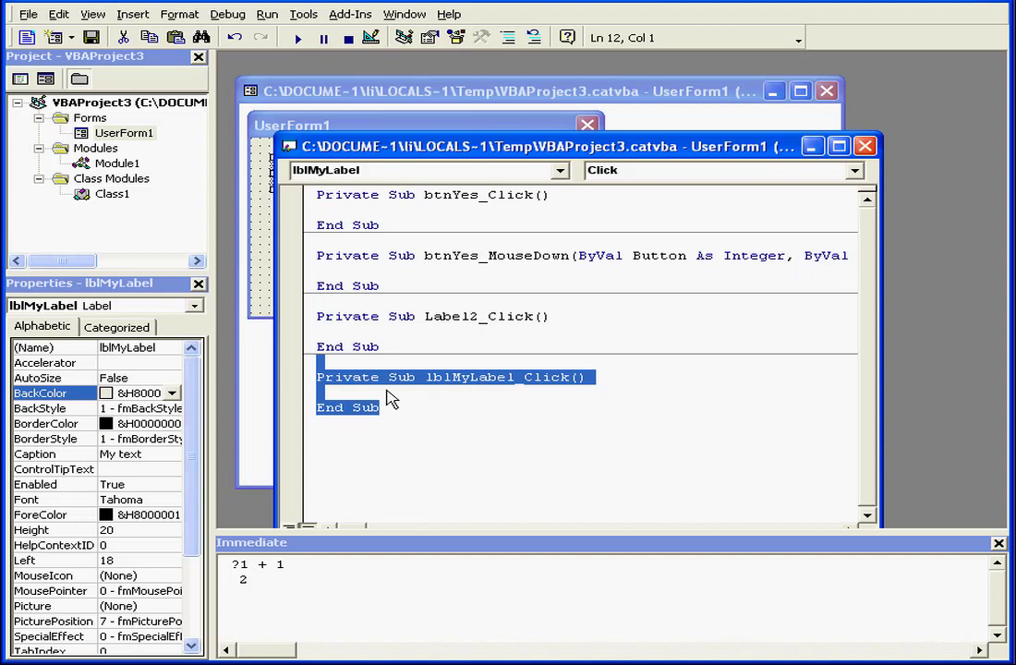